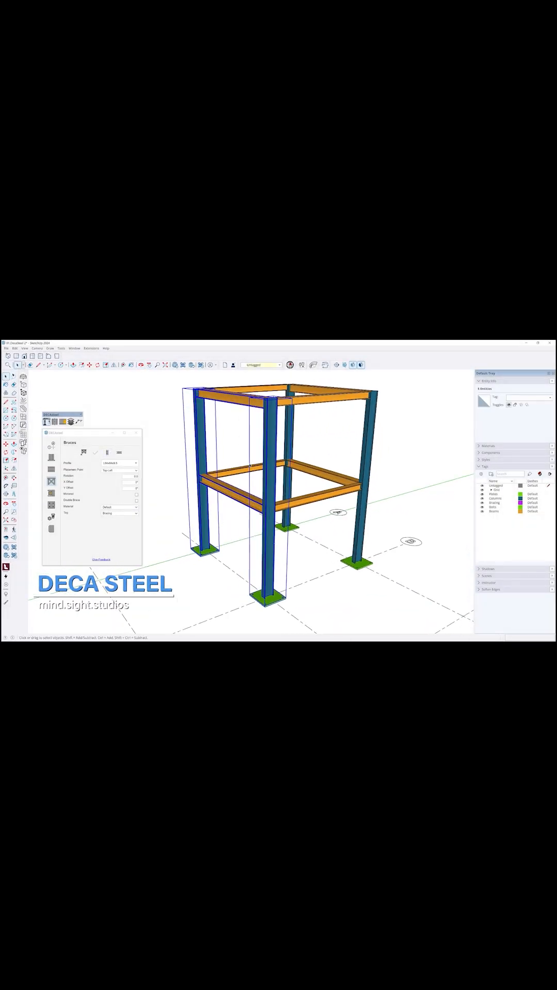
Step: Switch the vertical bracing layout from X-bracing to Single Brace Repeat in DECA Steel
click(107, 452)
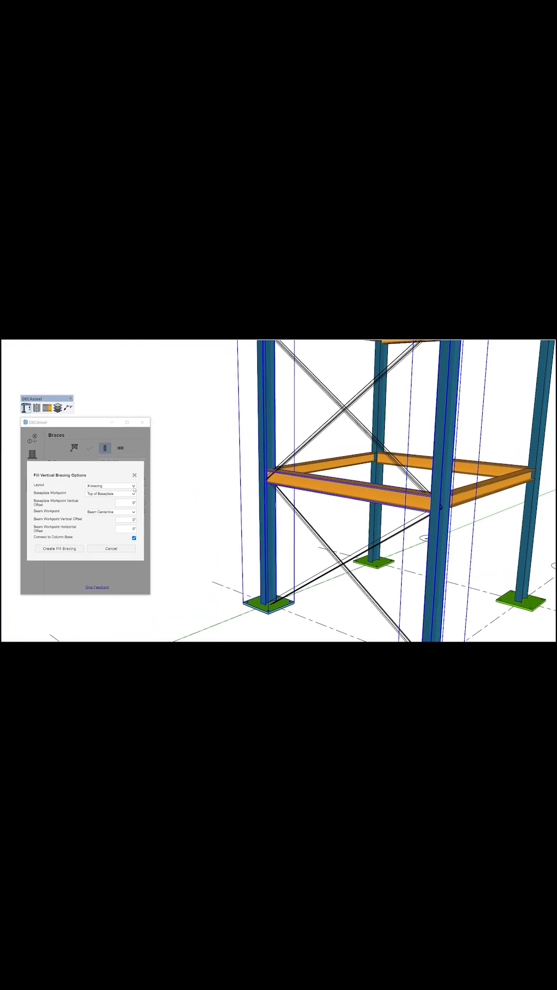
click(110, 485)
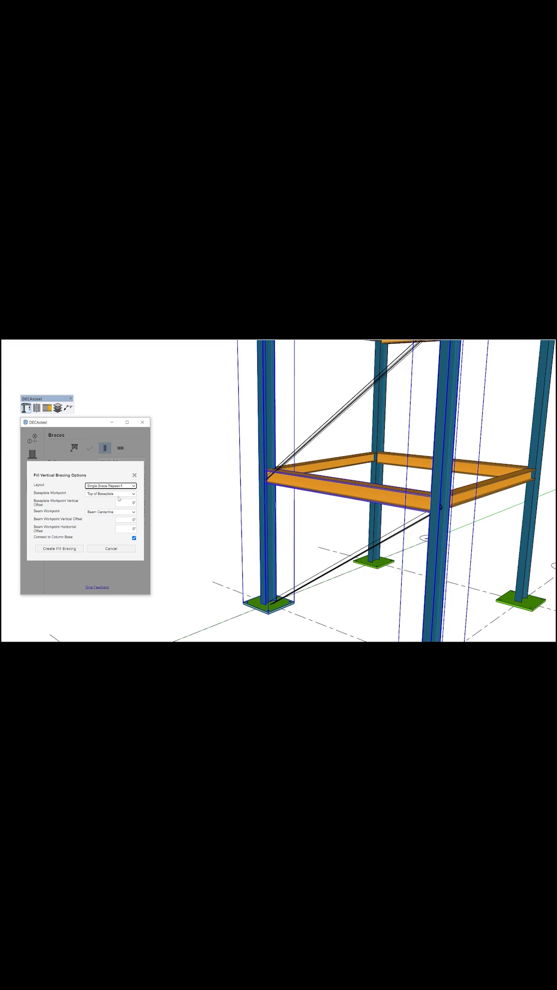
click(110, 486)
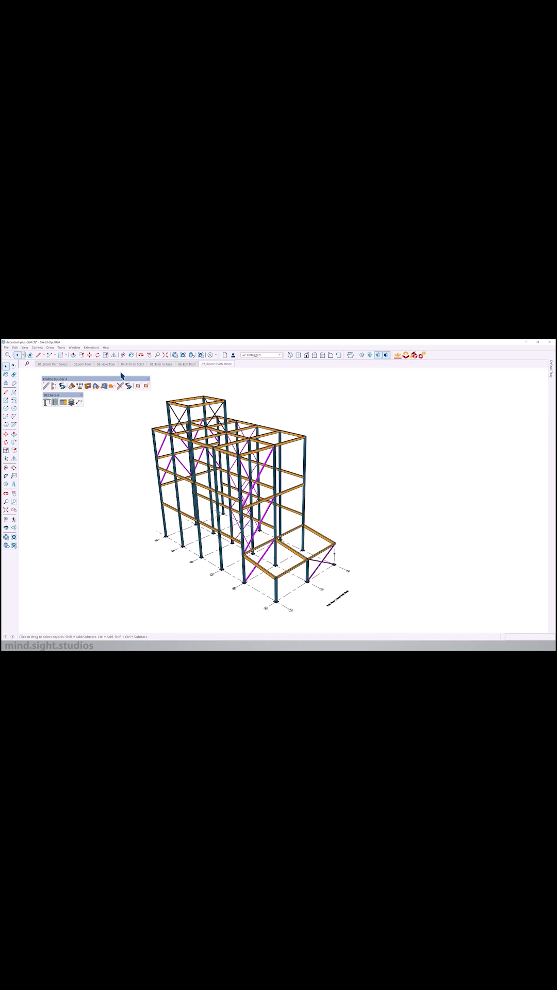
click(138, 385)
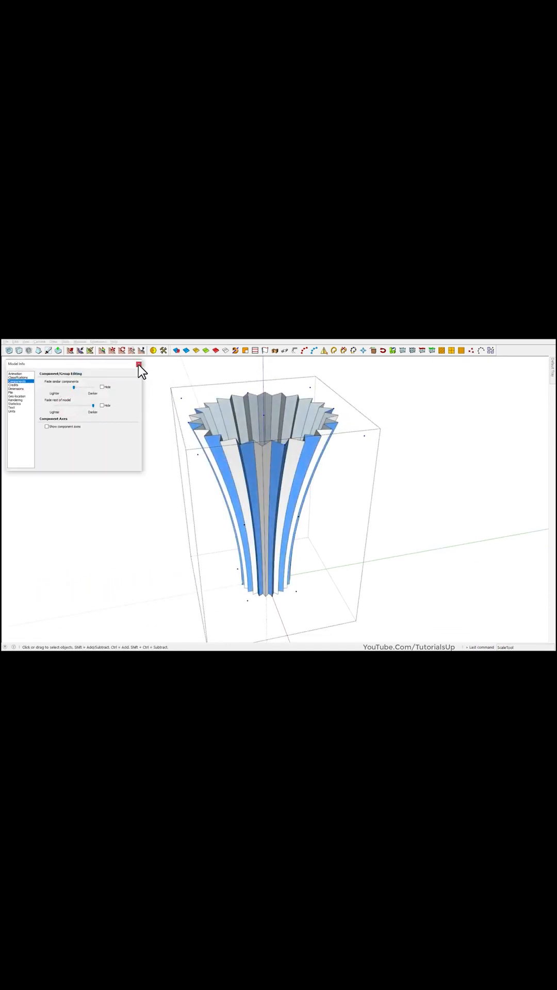
Step: Close the Model Info window, leaving the flared fluted vase in view
click(138, 363)
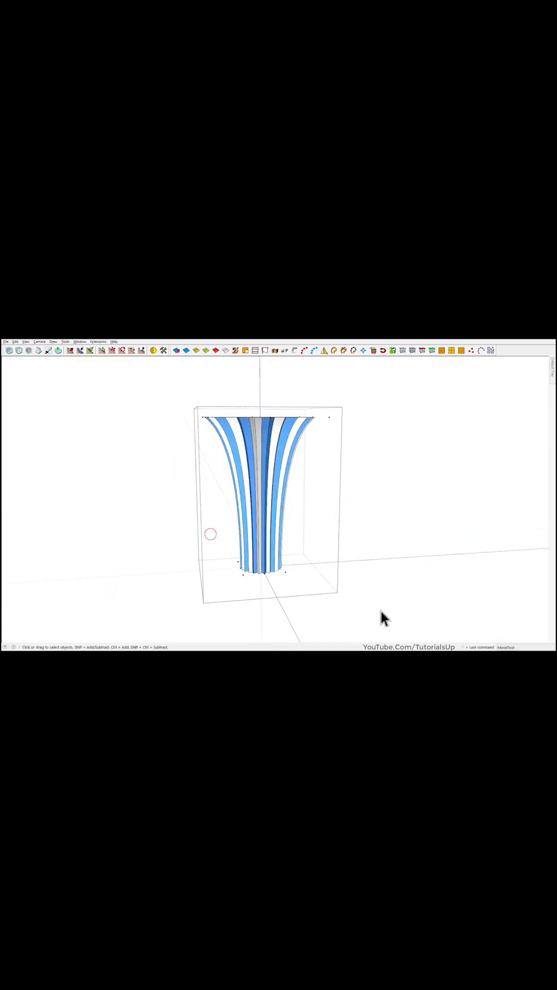